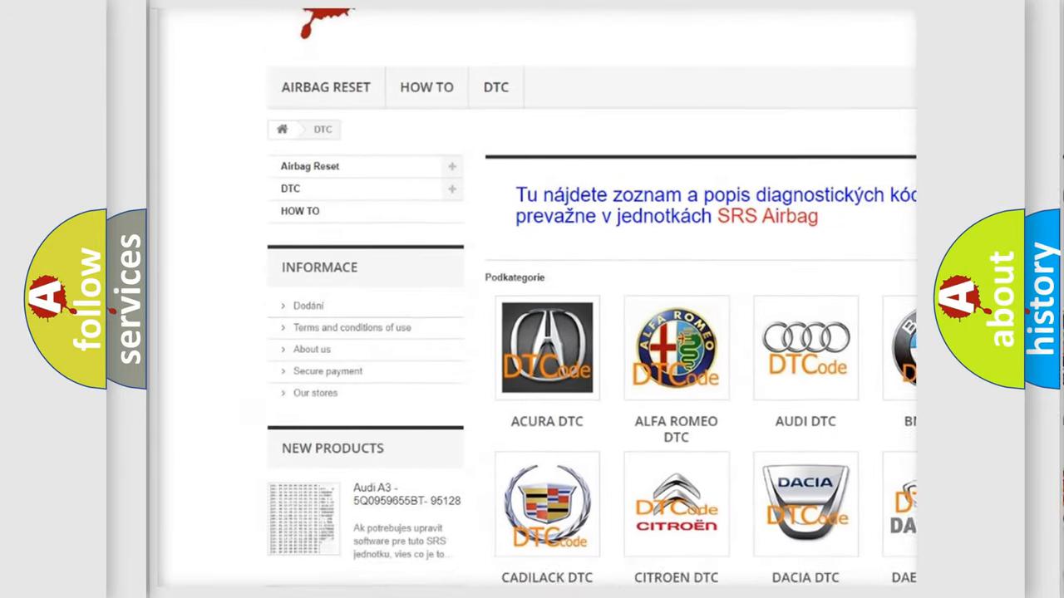
scroll(down, 3)
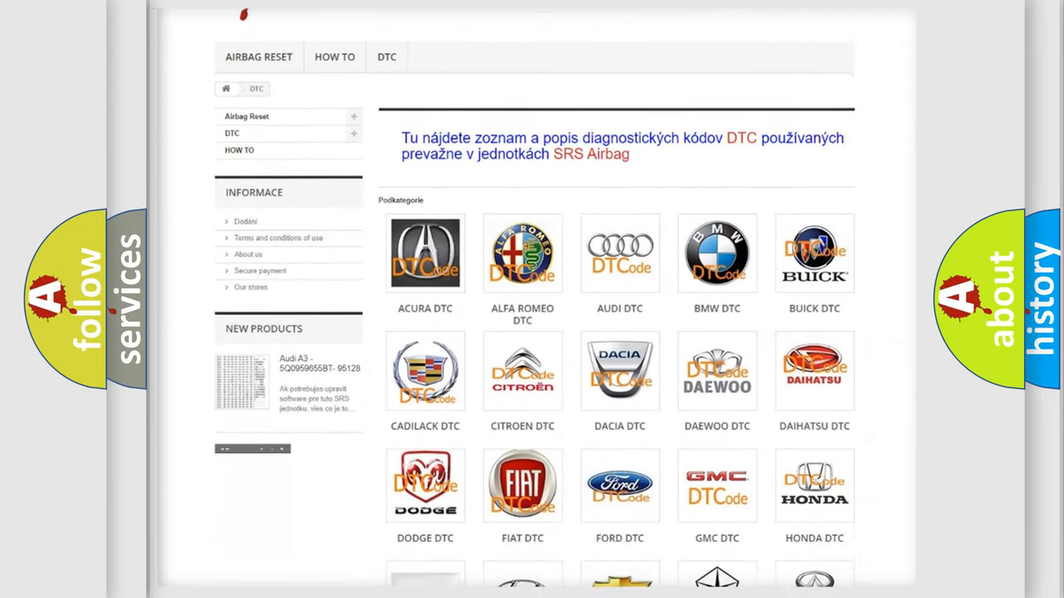
scroll(down, 3)
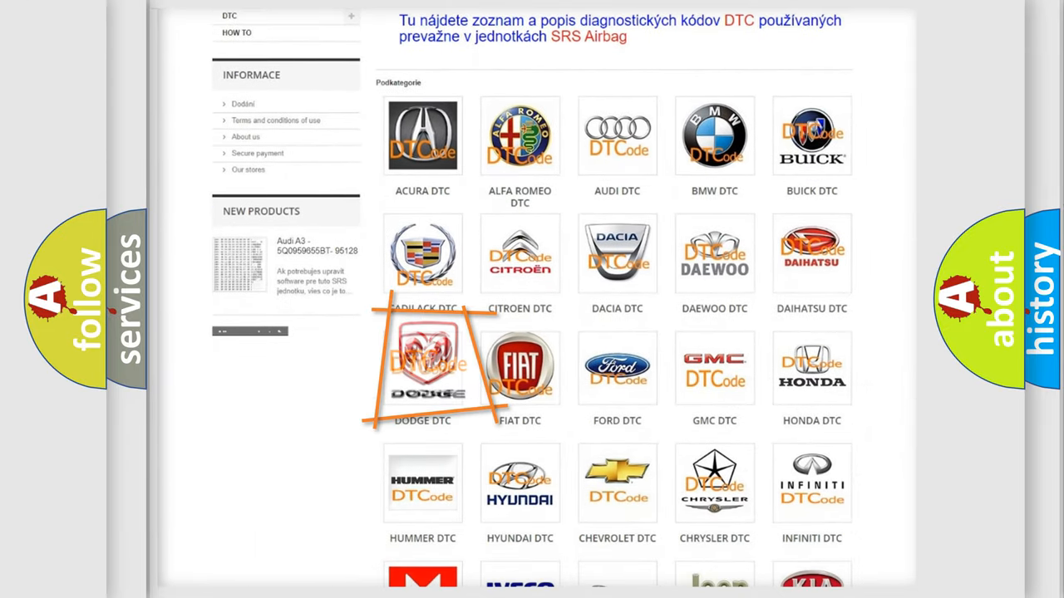